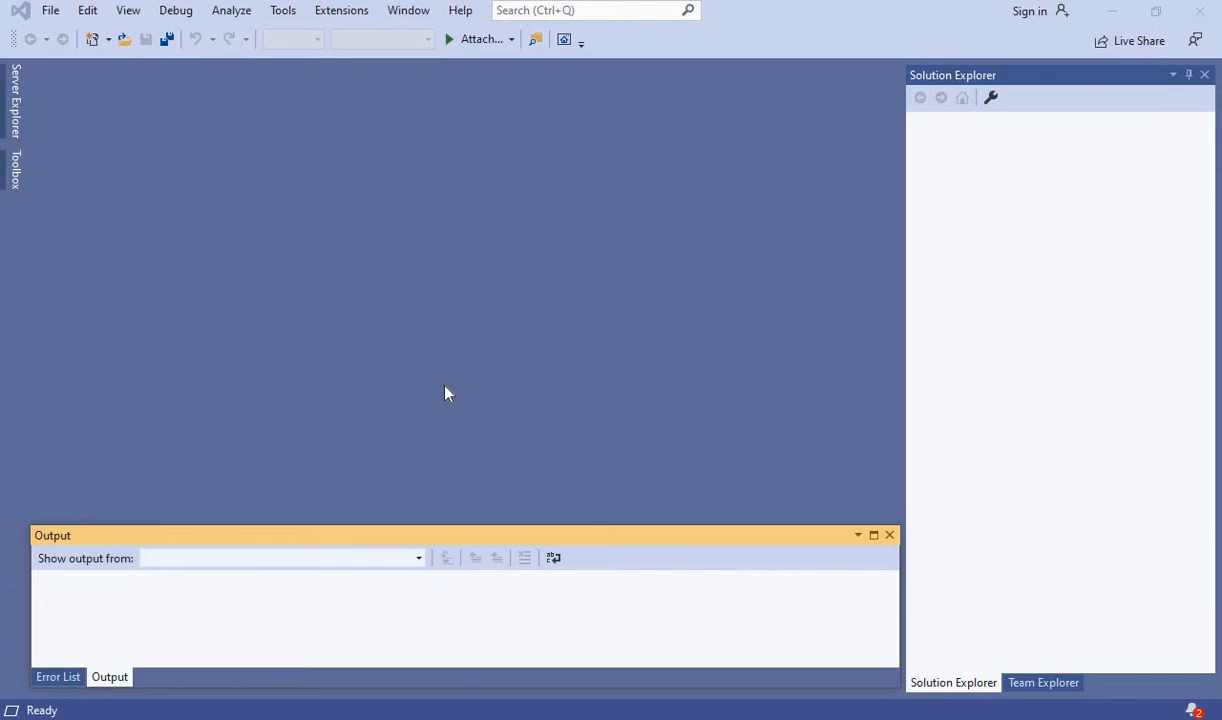
{"action": "mouse_move", "coordinate": [452, 392]}
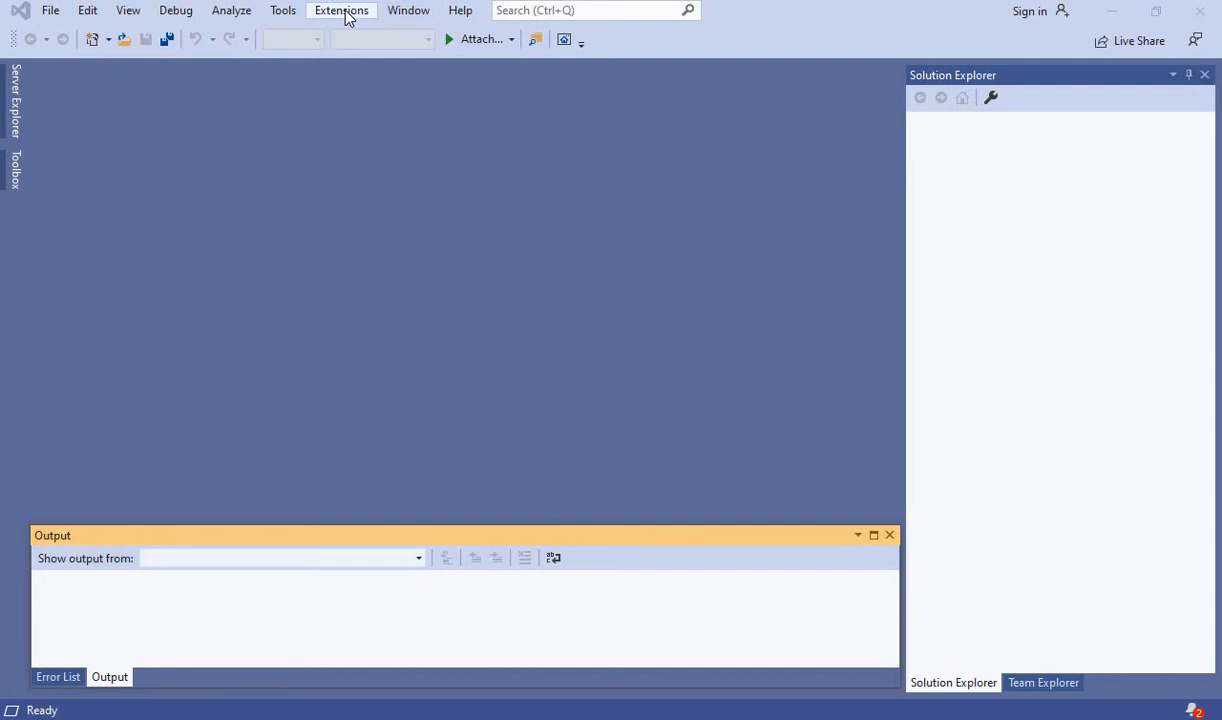
Search the online extension gallery for 'int' and download SQL Server Integration Services Projects
{"action": "left_click", "coordinate": [340, 10]}
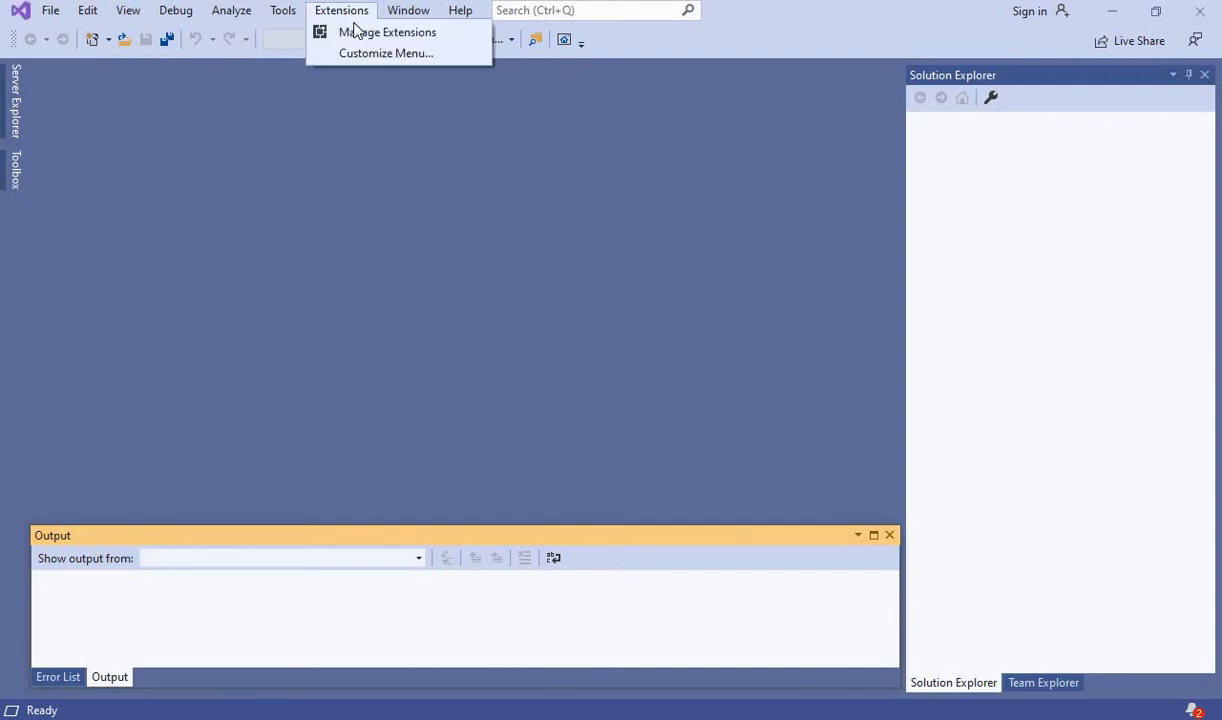
{"action": "left_click", "coordinate": [388, 32]}
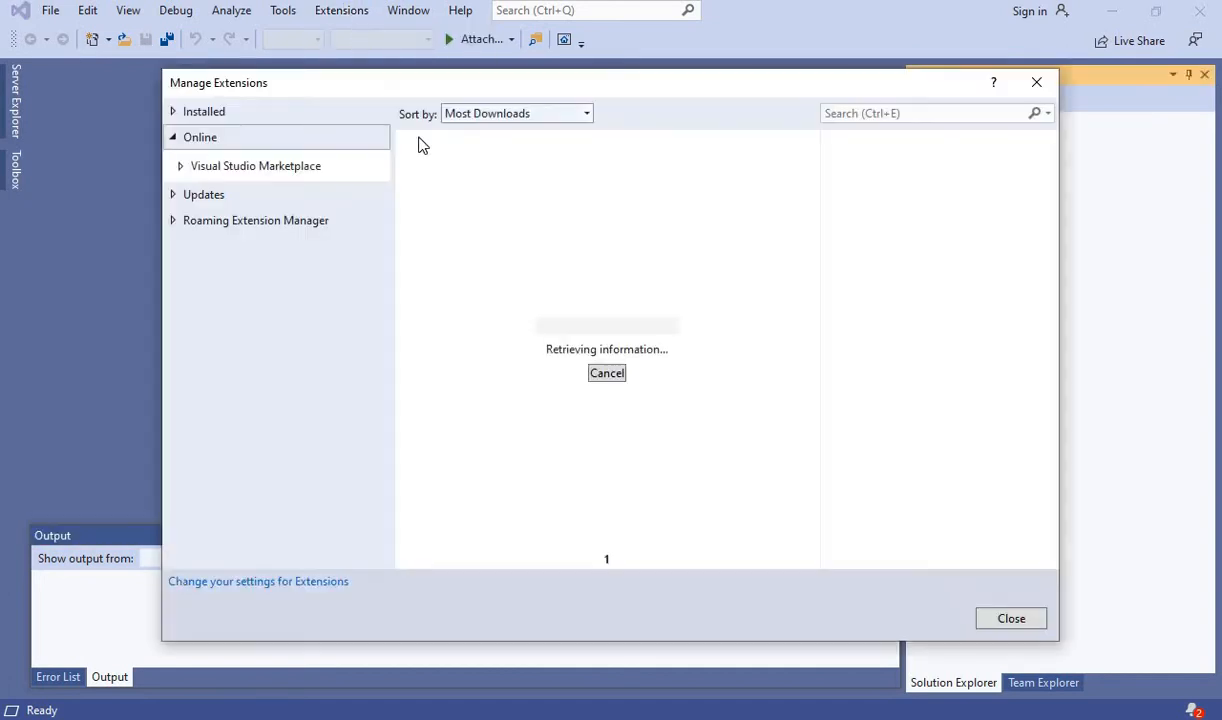
{"action": "left_click", "coordinate": [930, 112]}
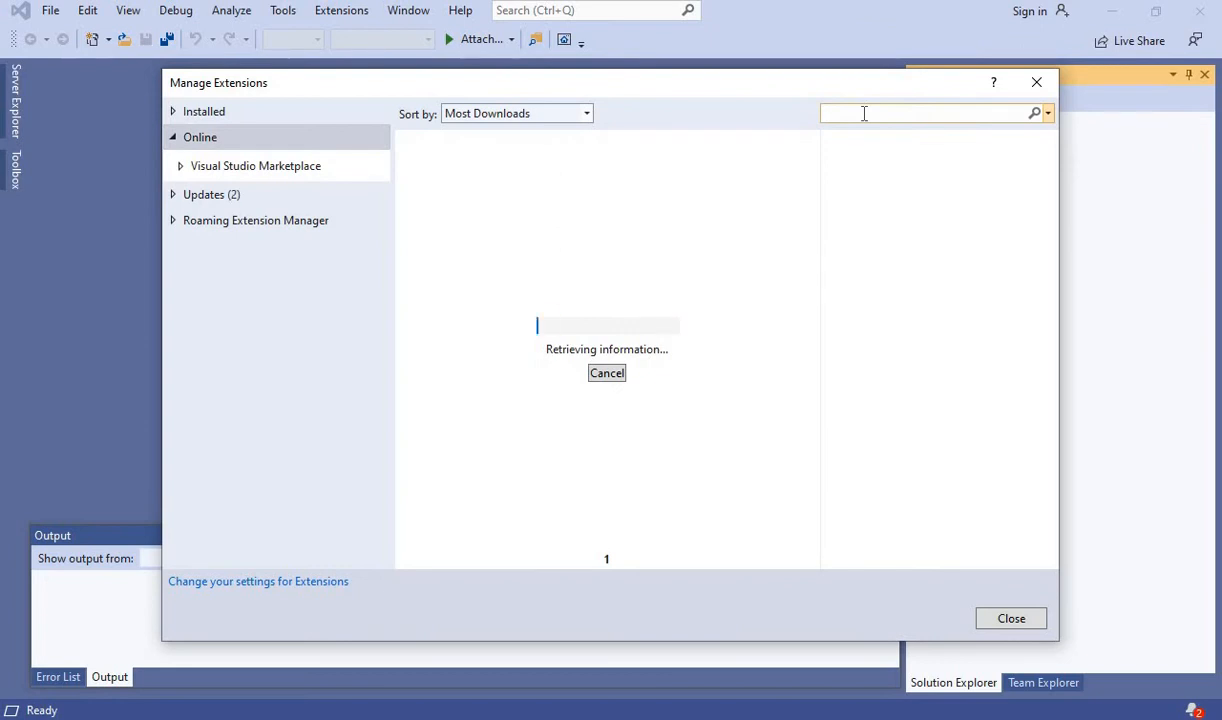
{"action": "type", "text": "integration"}
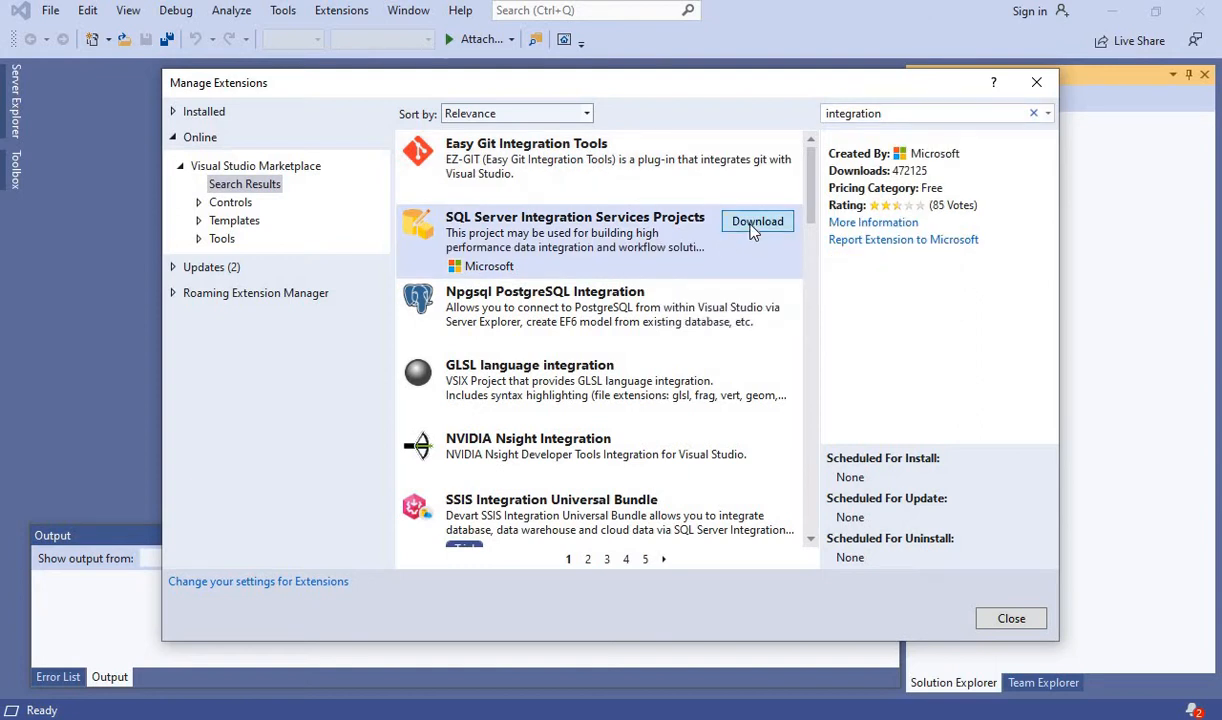
{"action": "left_click", "coordinate": [756, 220]}
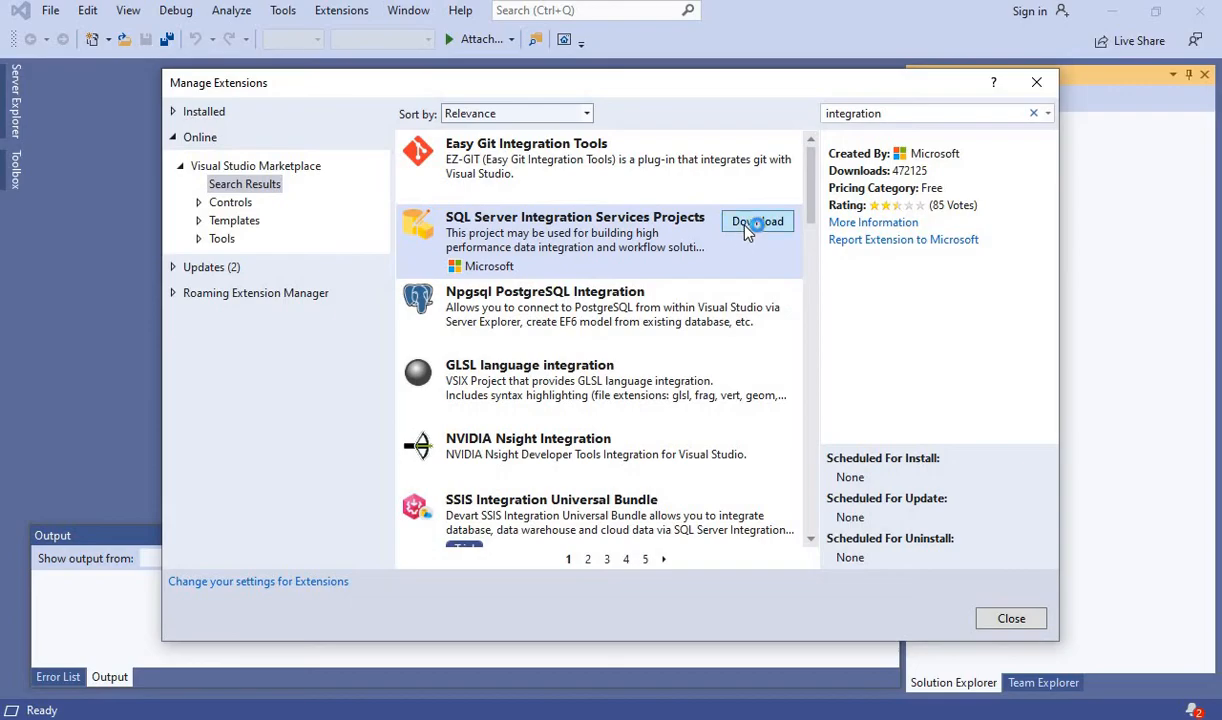
{"action": "left_click", "coordinate": [756, 220]}
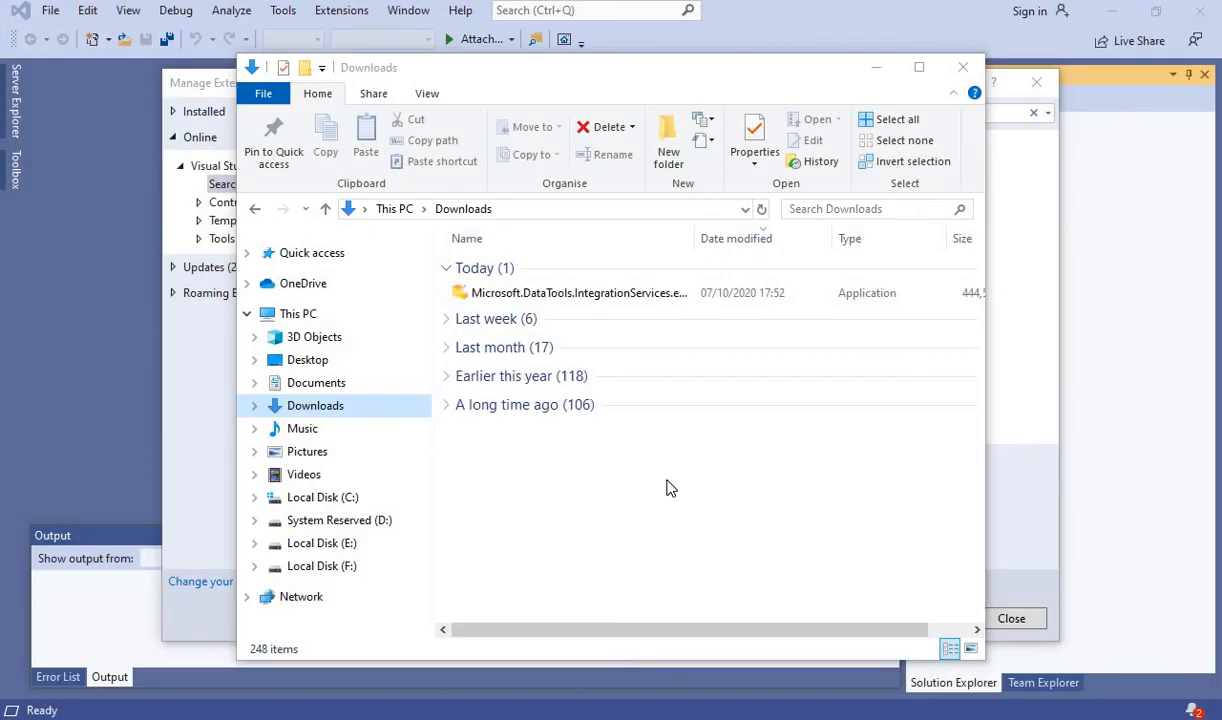
{"action": "mouse_move", "coordinate": [588, 352]}
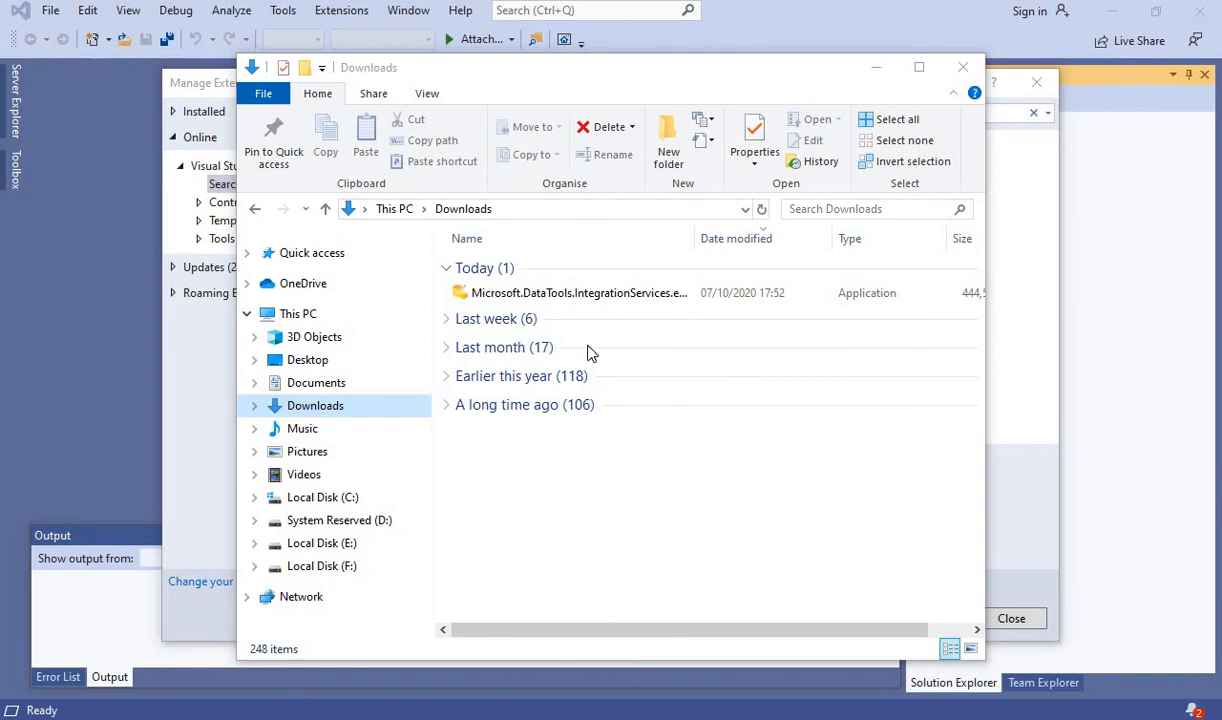
{"action": "mouse_move", "coordinate": [580, 292]}
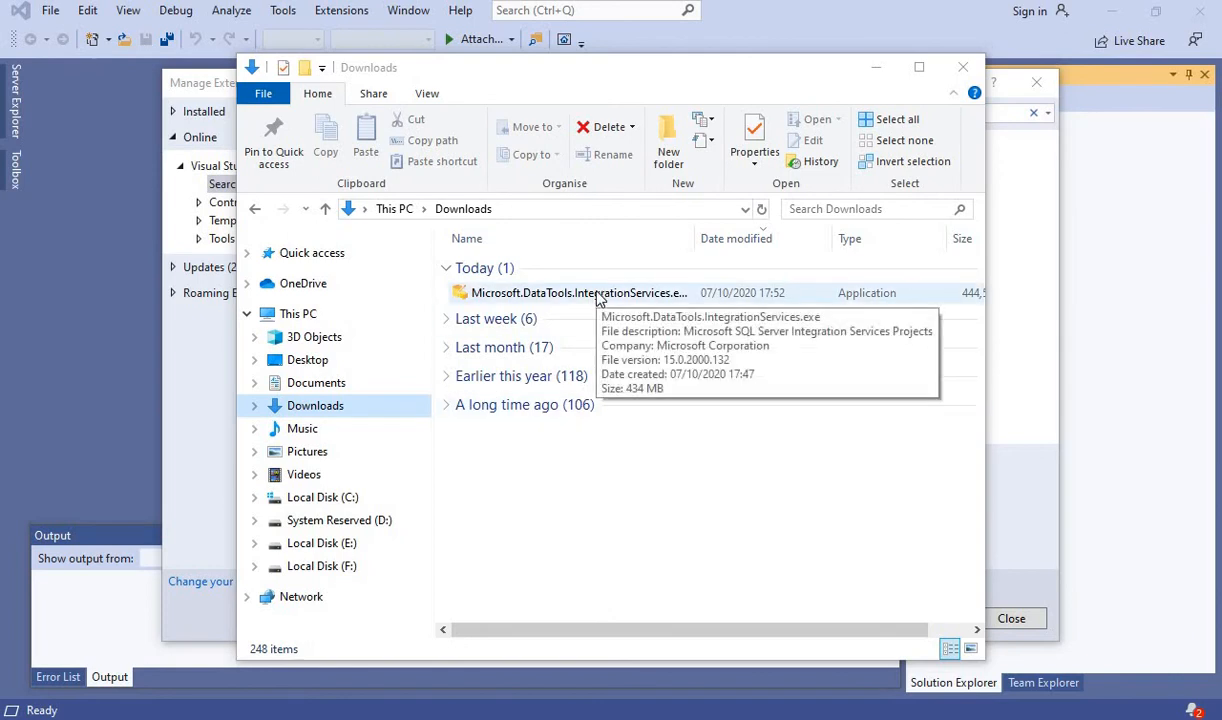
{"action": "mouse_move", "coordinate": [556, 308]}
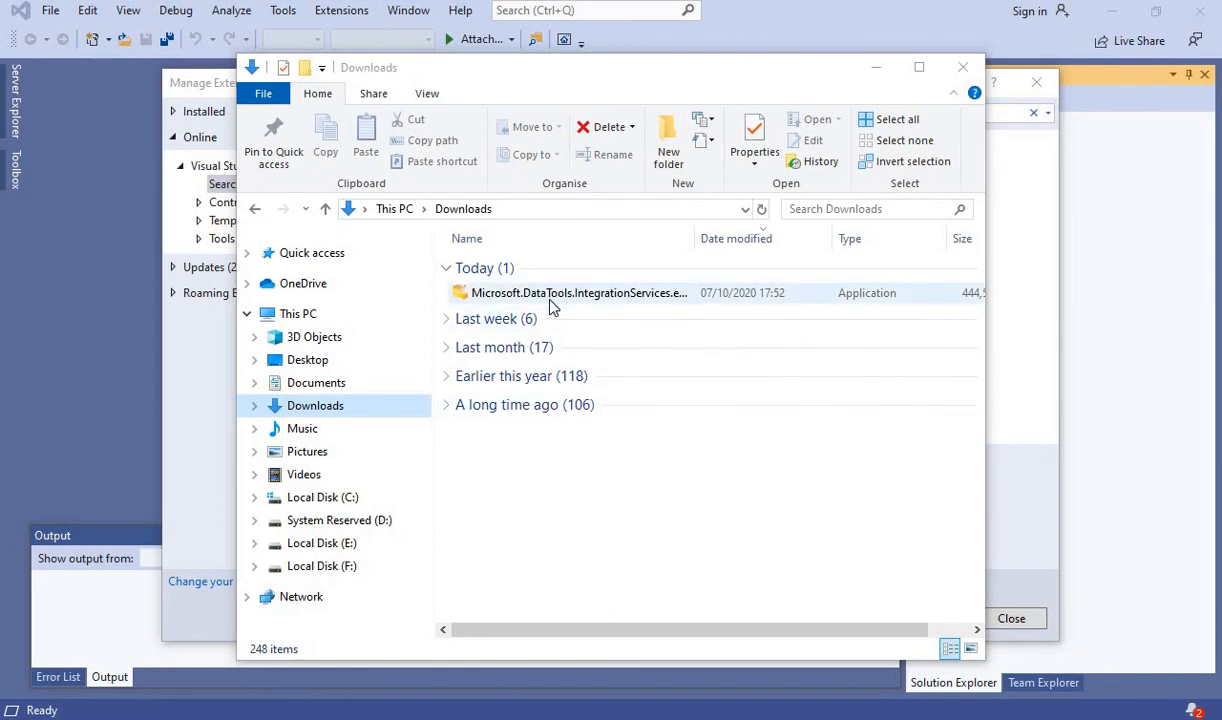
Launch Microsoft.DataTools.IntegrationServices.exe from Downloads with English (United States) as language
{"action": "left_click", "coordinate": [580, 292]}
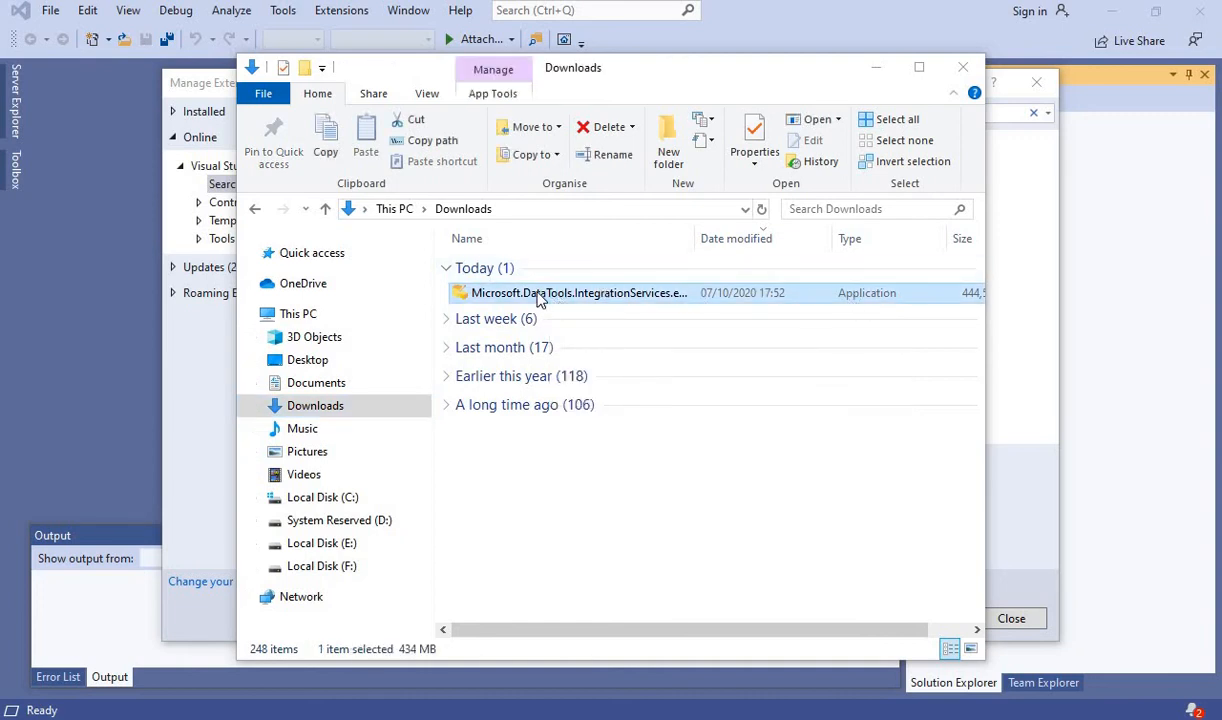
{"action": "mouse_move", "coordinate": [548, 292]}
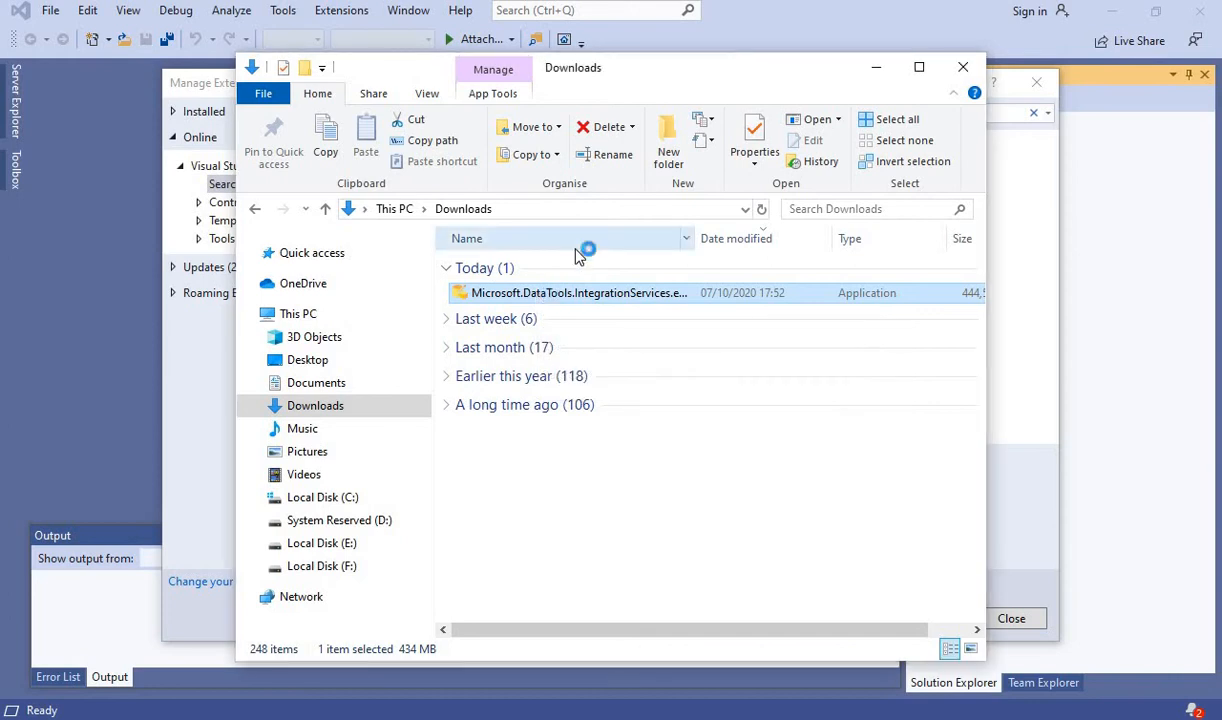
{"action": "double_click", "coordinate": [580, 292]}
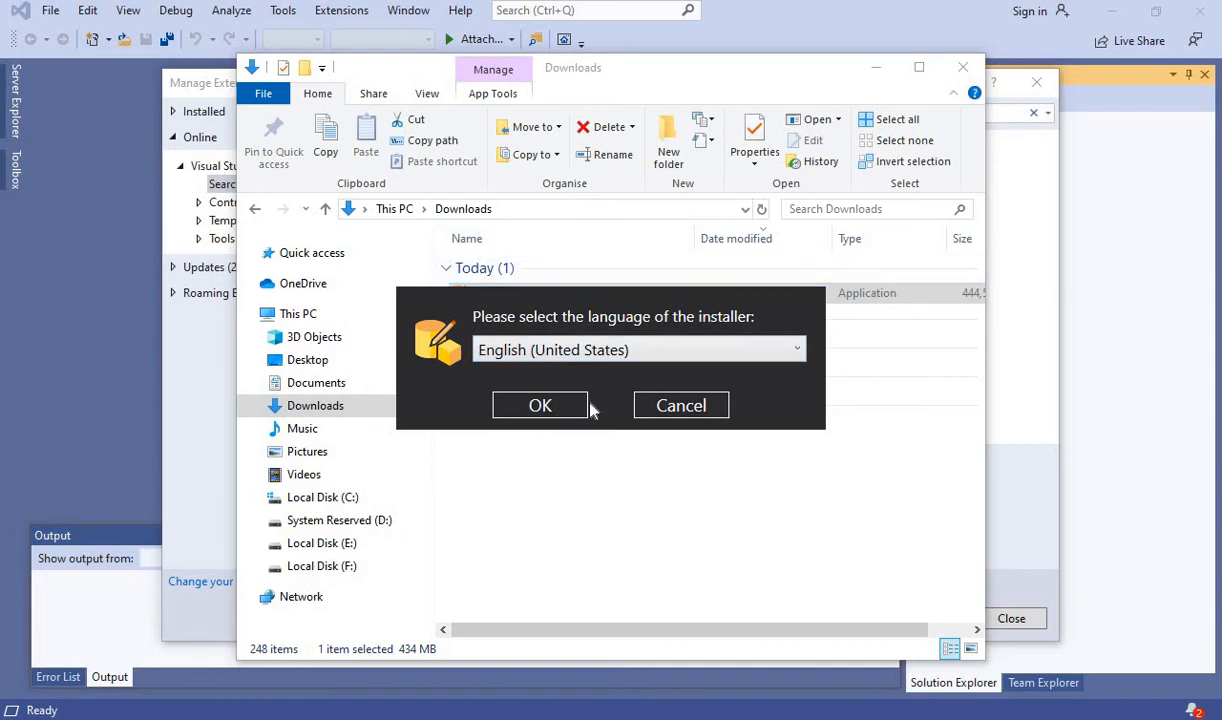
{"action": "mouse_move", "coordinate": [572, 404]}
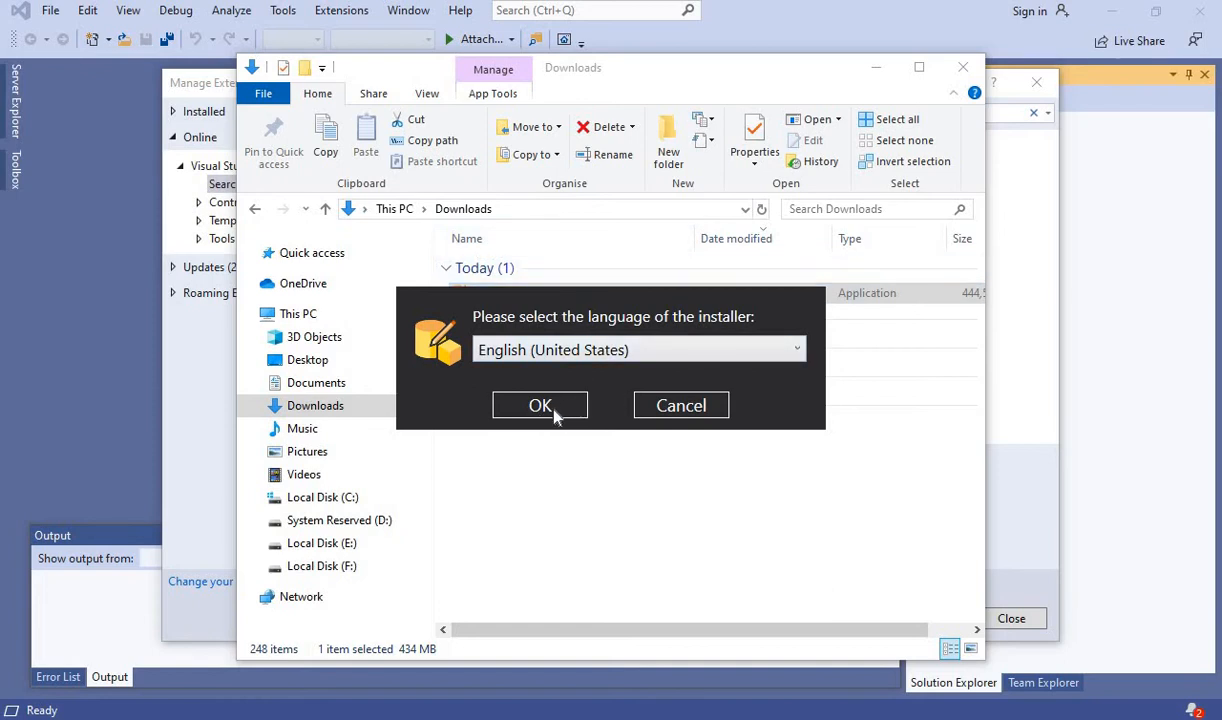
{"action": "mouse_move", "coordinate": [560, 404]}
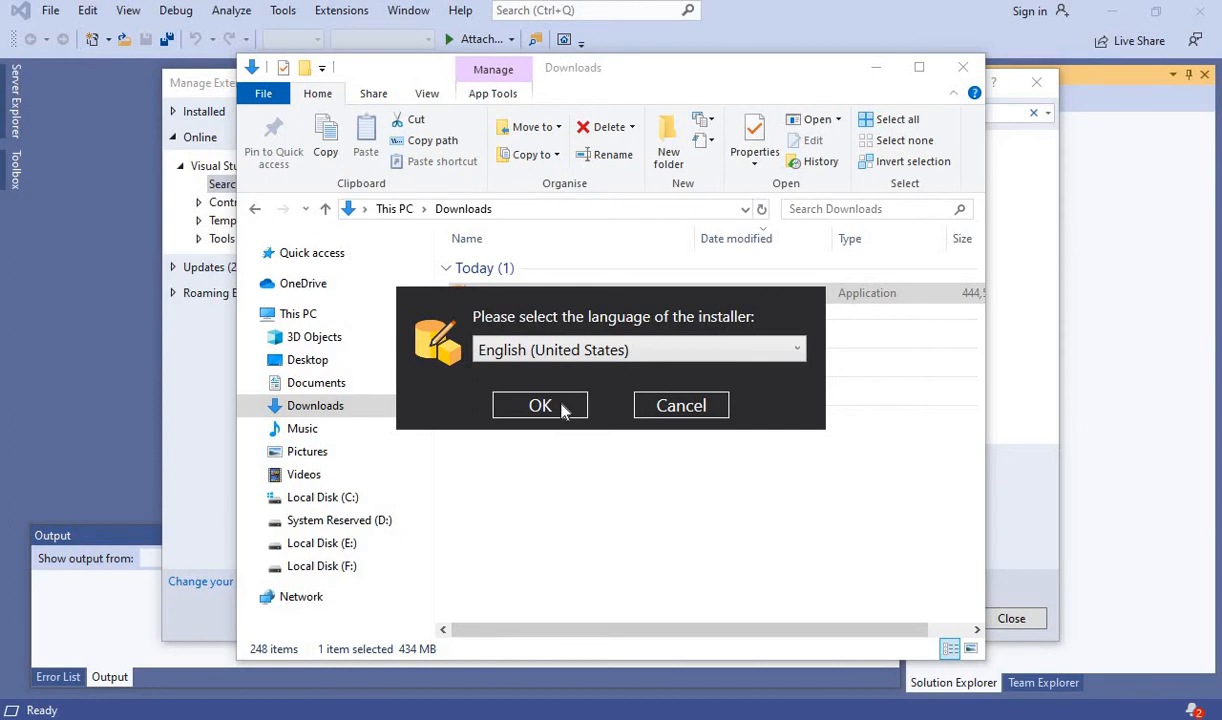
{"action": "left_click", "coordinate": [540, 404]}
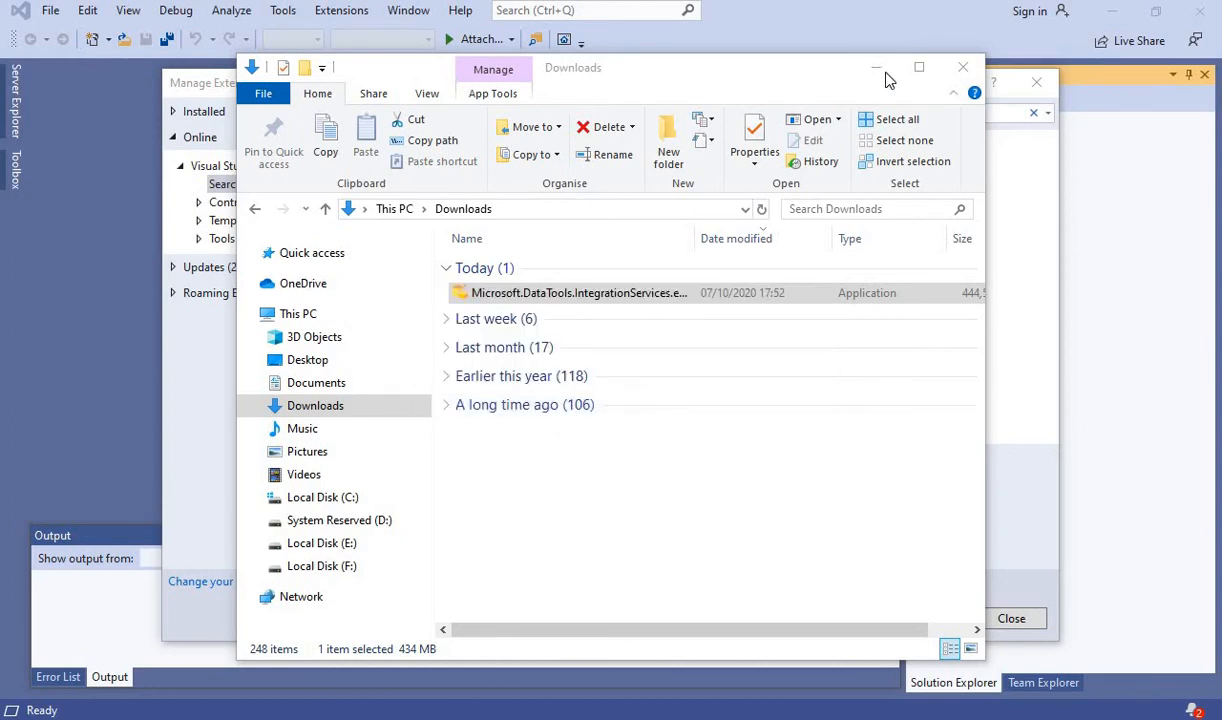
Pass the welcome page, install into Visual Studio Community 2019, and dismiss the running-processes warning
{"action": "double_click", "coordinate": [578, 292]}
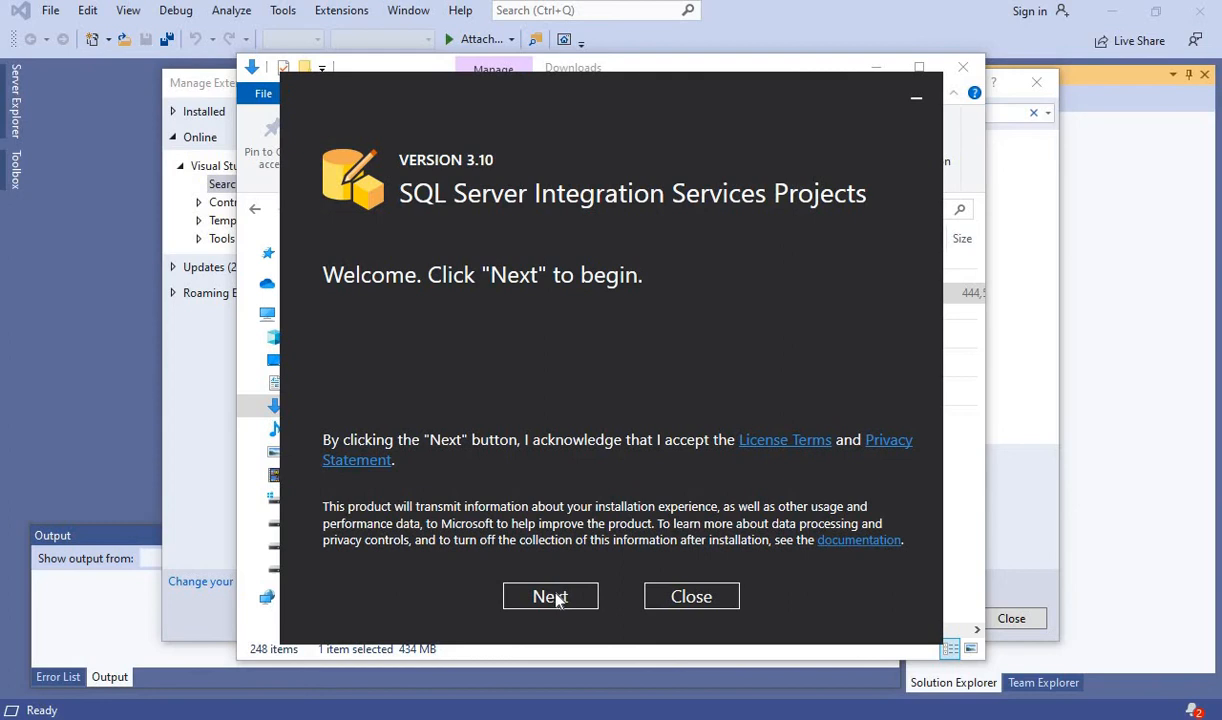
{"action": "left_click", "coordinate": [550, 596]}
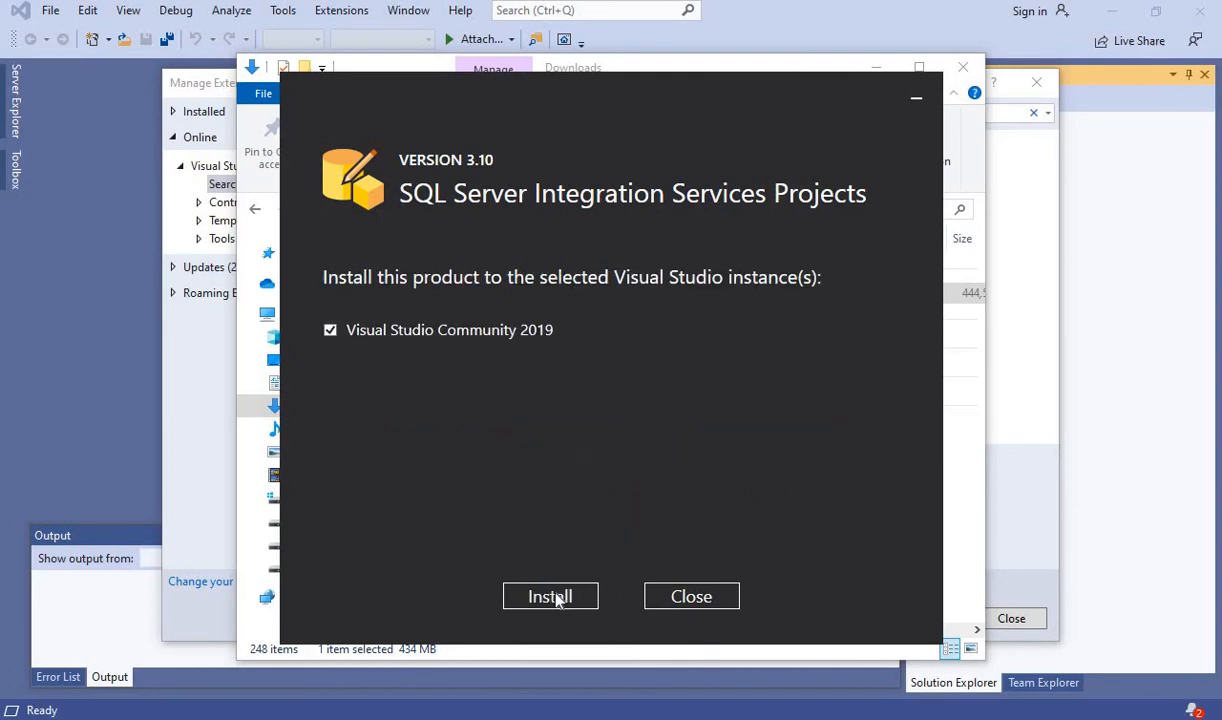
{"action": "mouse_move", "coordinate": [504, 408]}
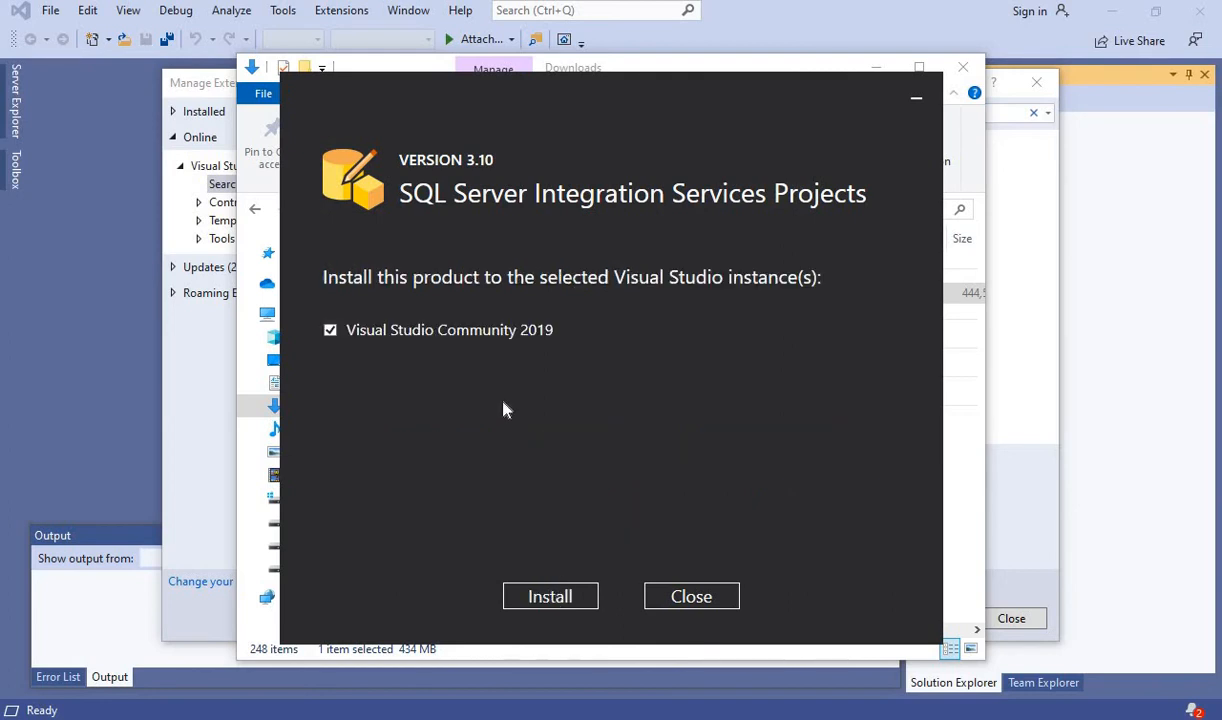
{"action": "left_click", "coordinate": [548, 596]}
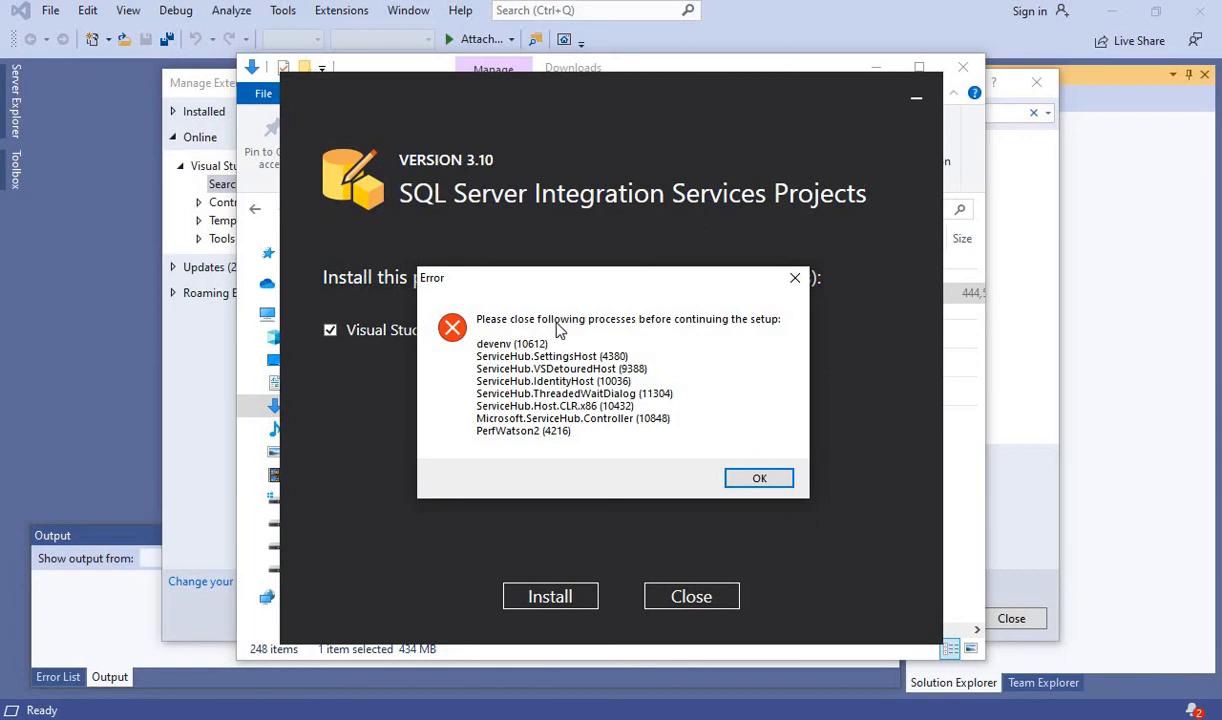
{"action": "mouse_move", "coordinate": [524, 364]}
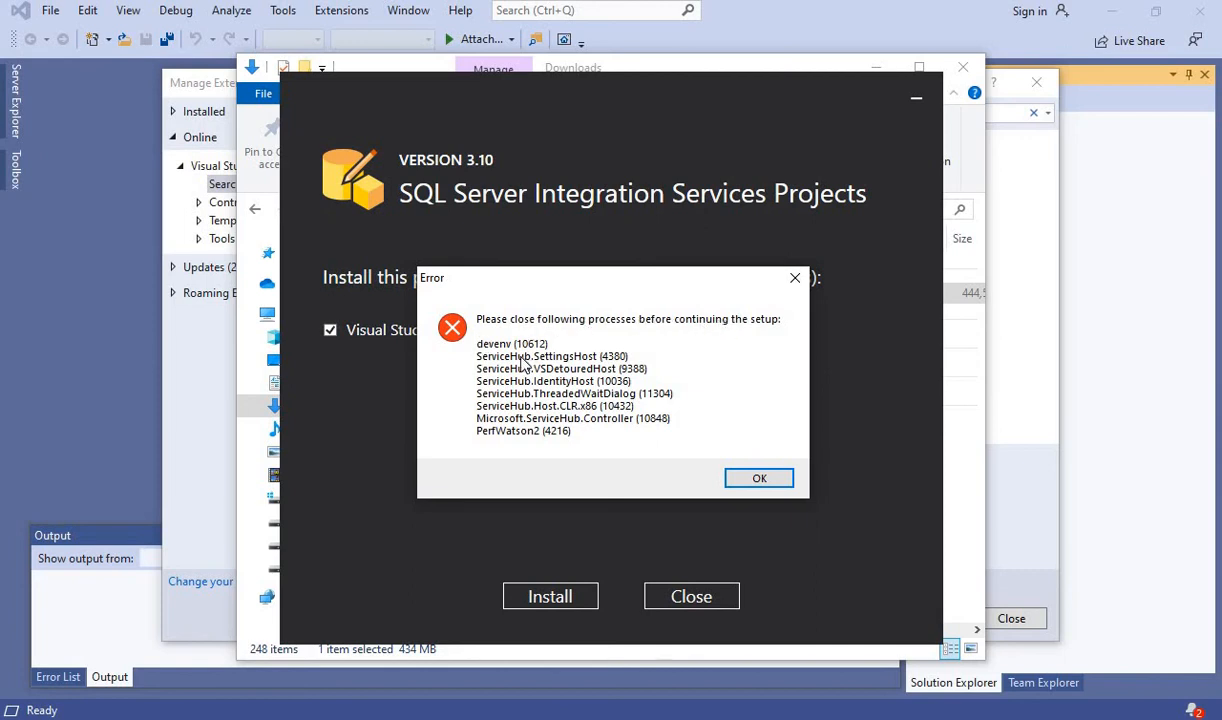
{"action": "left_click", "coordinate": [760, 476]}
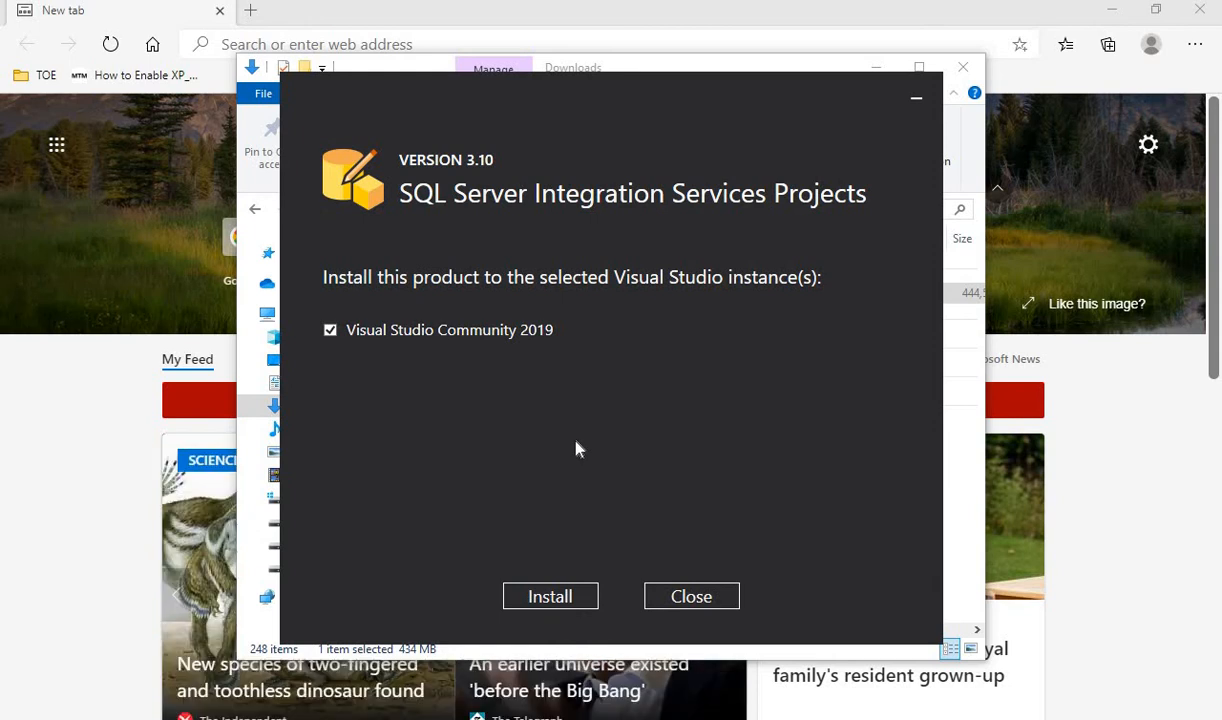
Retry the installation into Visual Studio Community 2019 until Setup Completed appears
{"action": "left_click", "coordinate": [548, 596]}
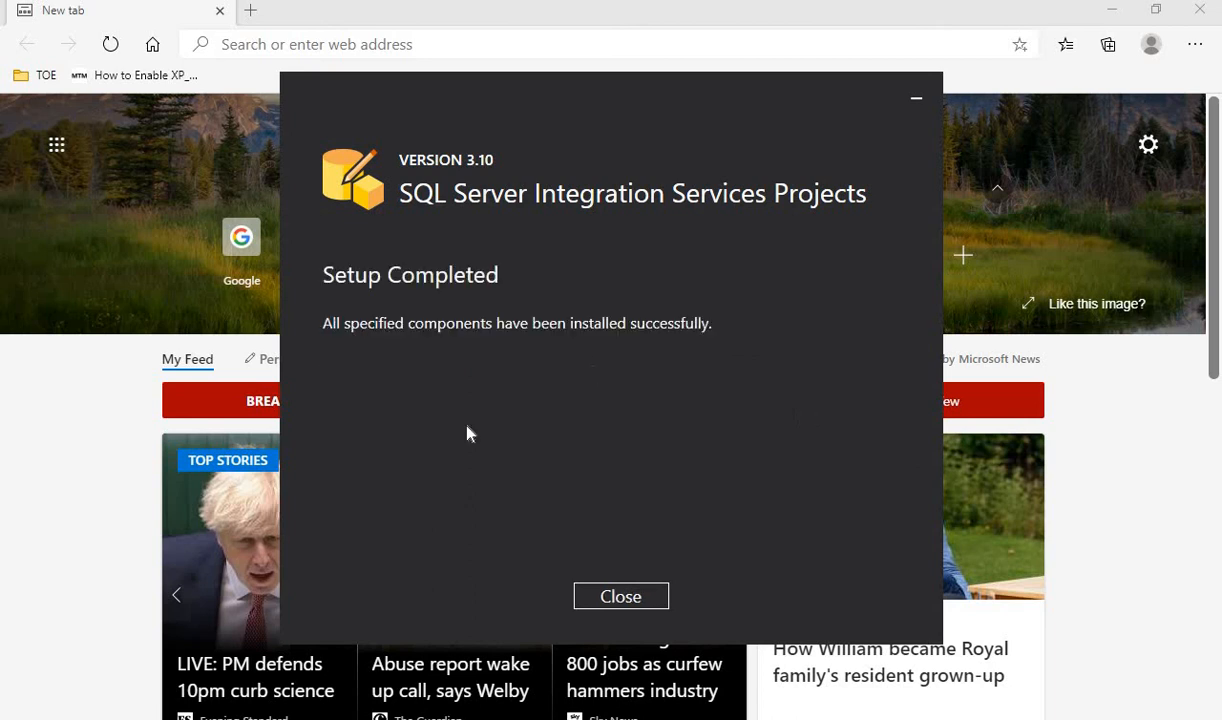
{"action": "mouse_move", "coordinate": [338, 352]}
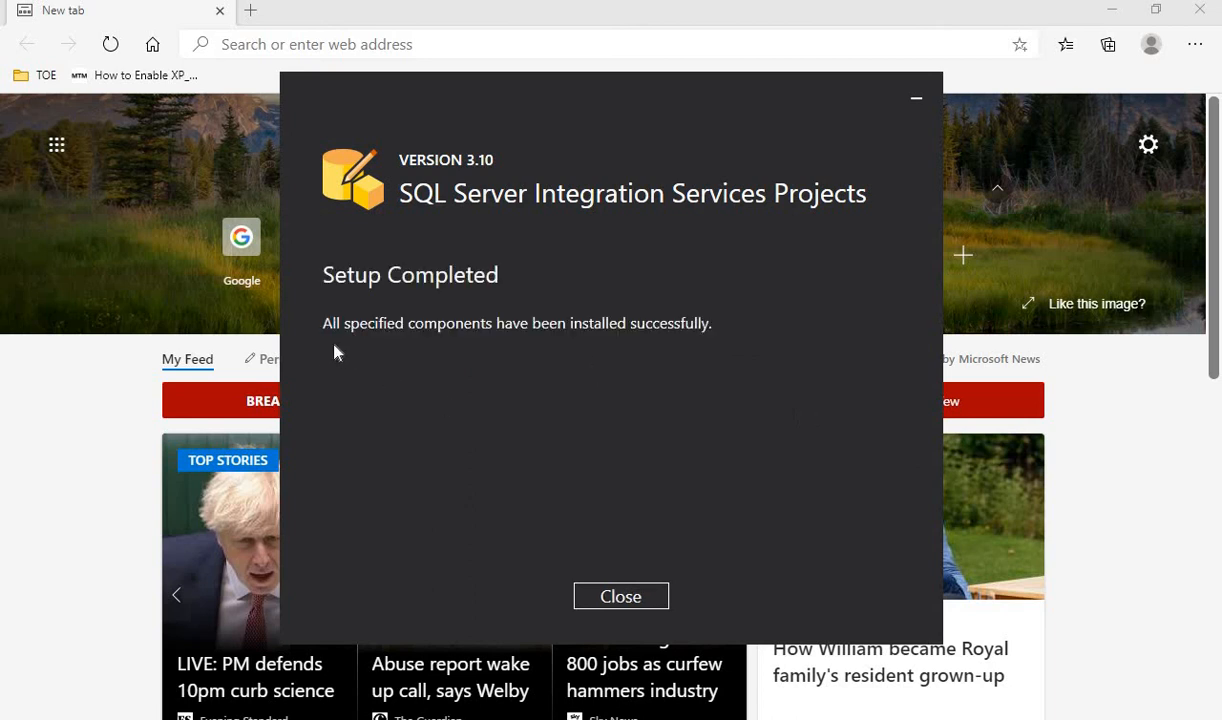
{"action": "mouse_move", "coordinate": [576, 356]}
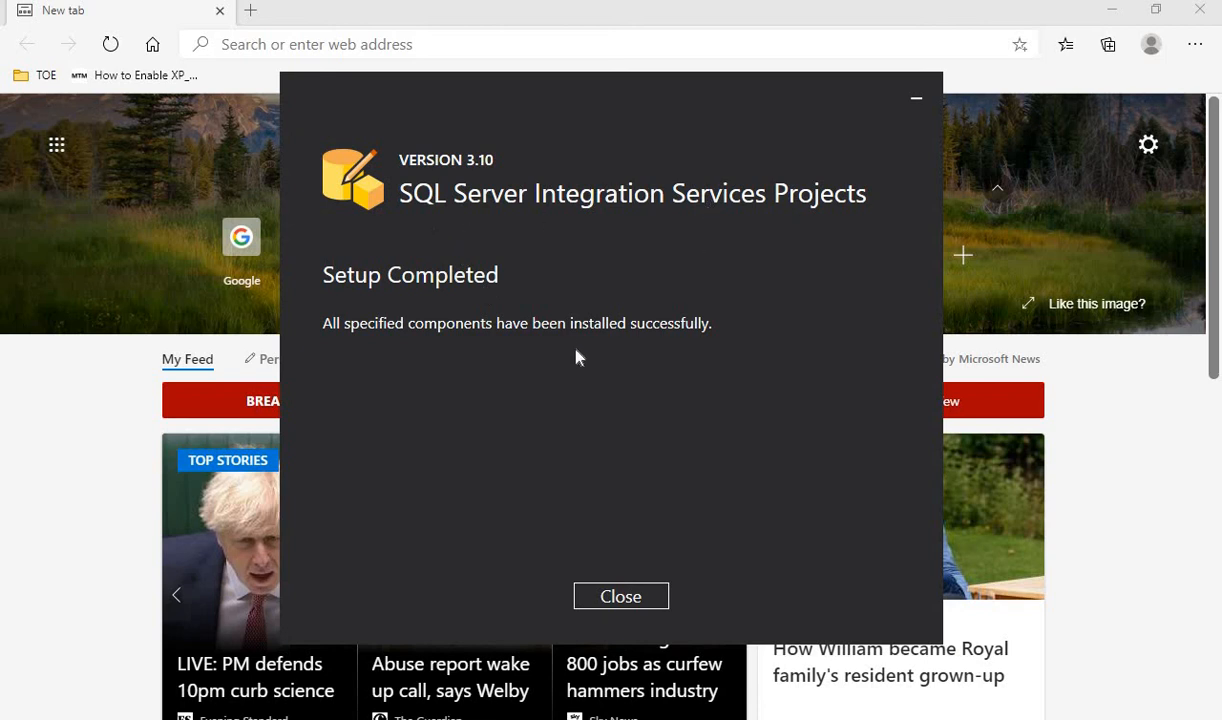
{"action": "mouse_move", "coordinate": [584, 400]}
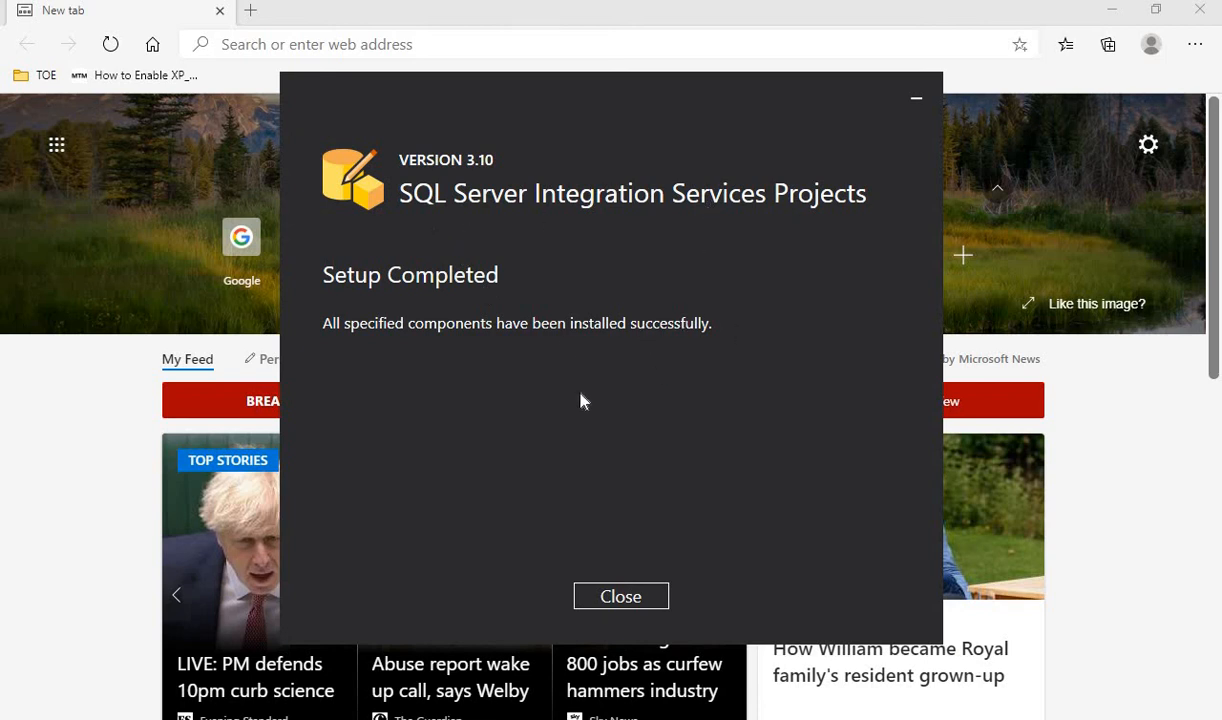
{"action": "mouse_move", "coordinate": [576, 404]}
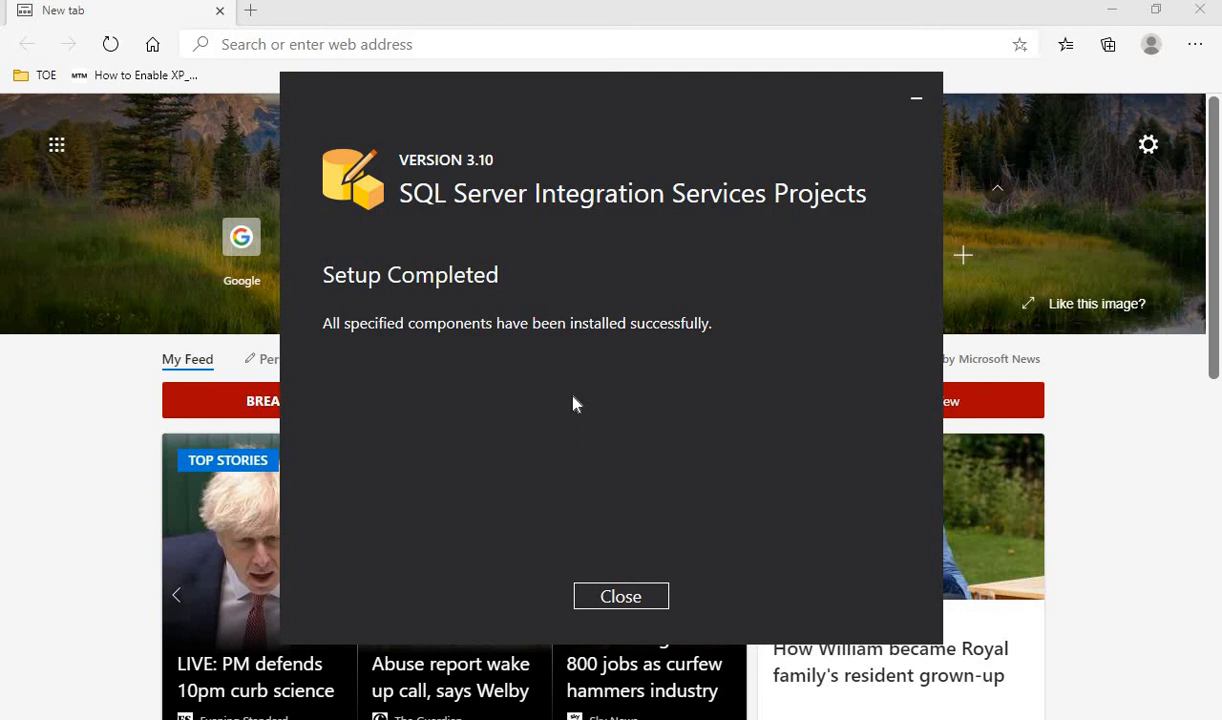
{"action": "mouse_move", "coordinate": [444, 224]}
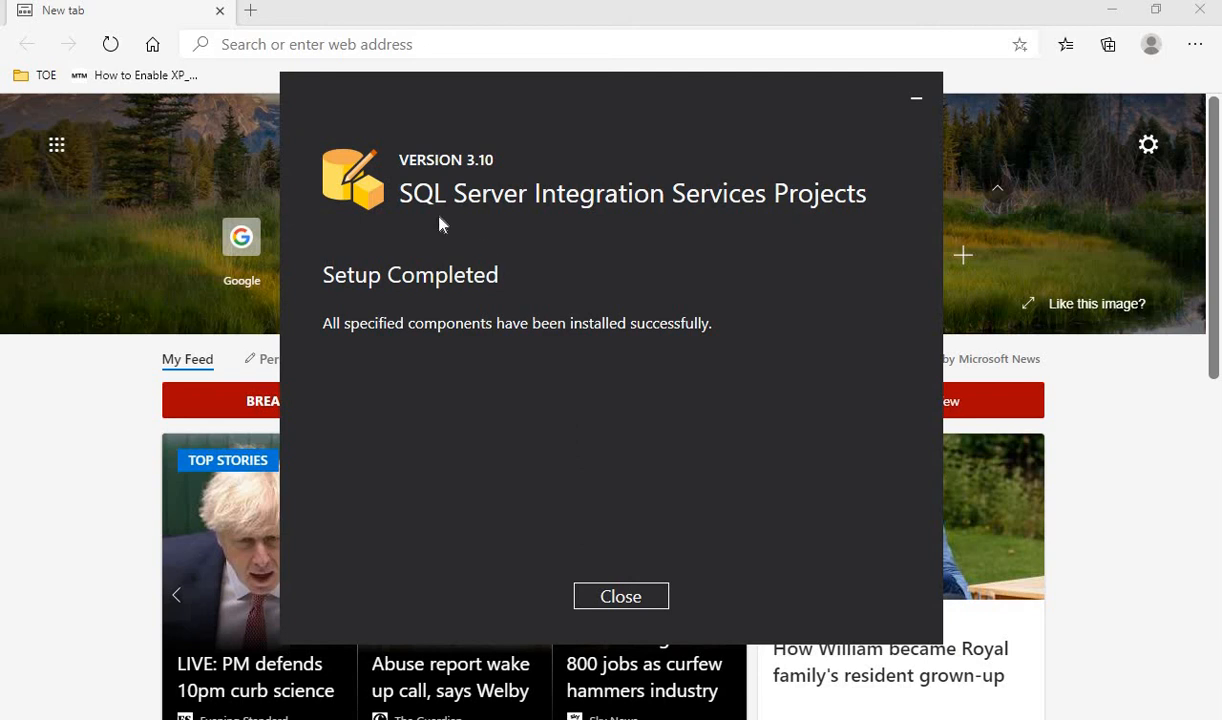
{"action": "mouse_move", "coordinate": [684, 524]}
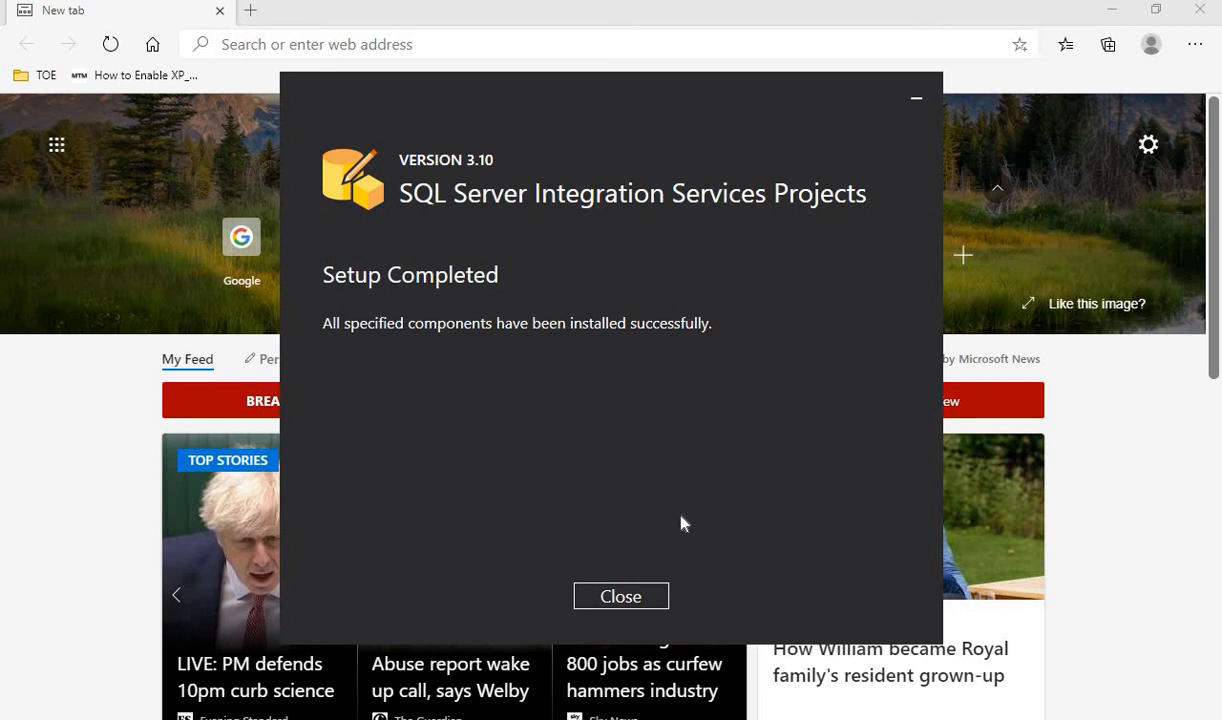
{"action": "mouse_move", "coordinate": [620, 596]}
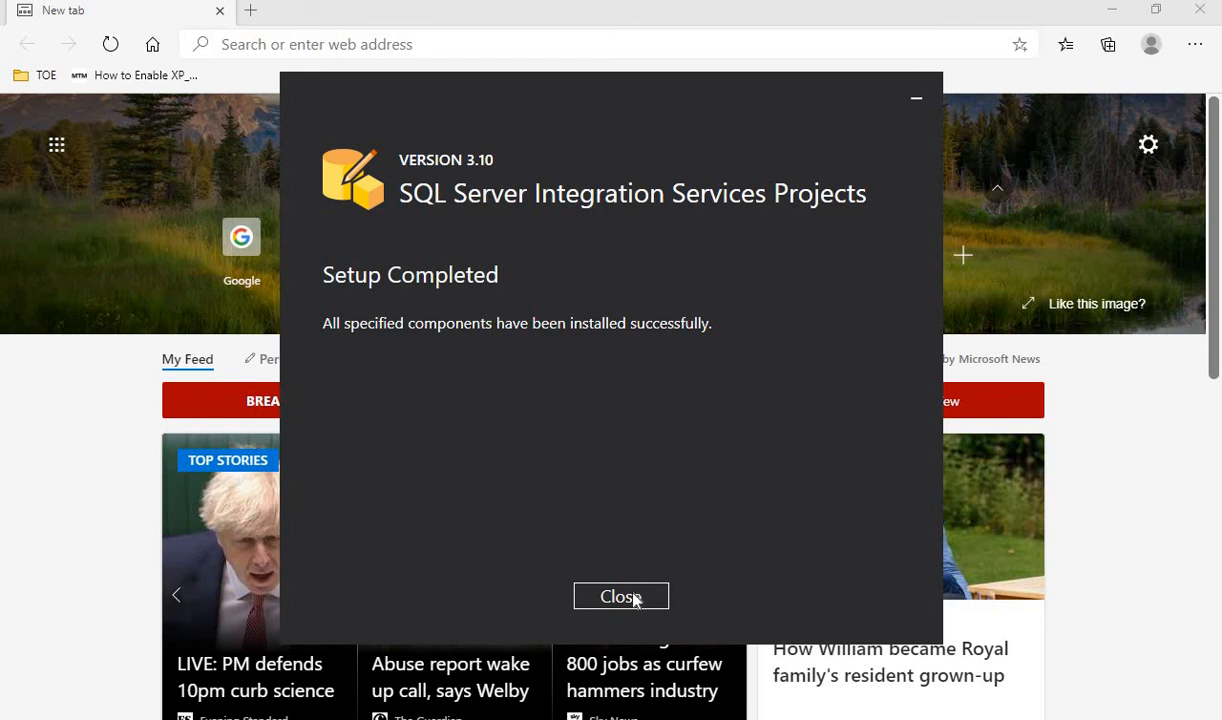
Close the completed Integration Services Projects setup
{"action": "left_click", "coordinate": [620, 596]}
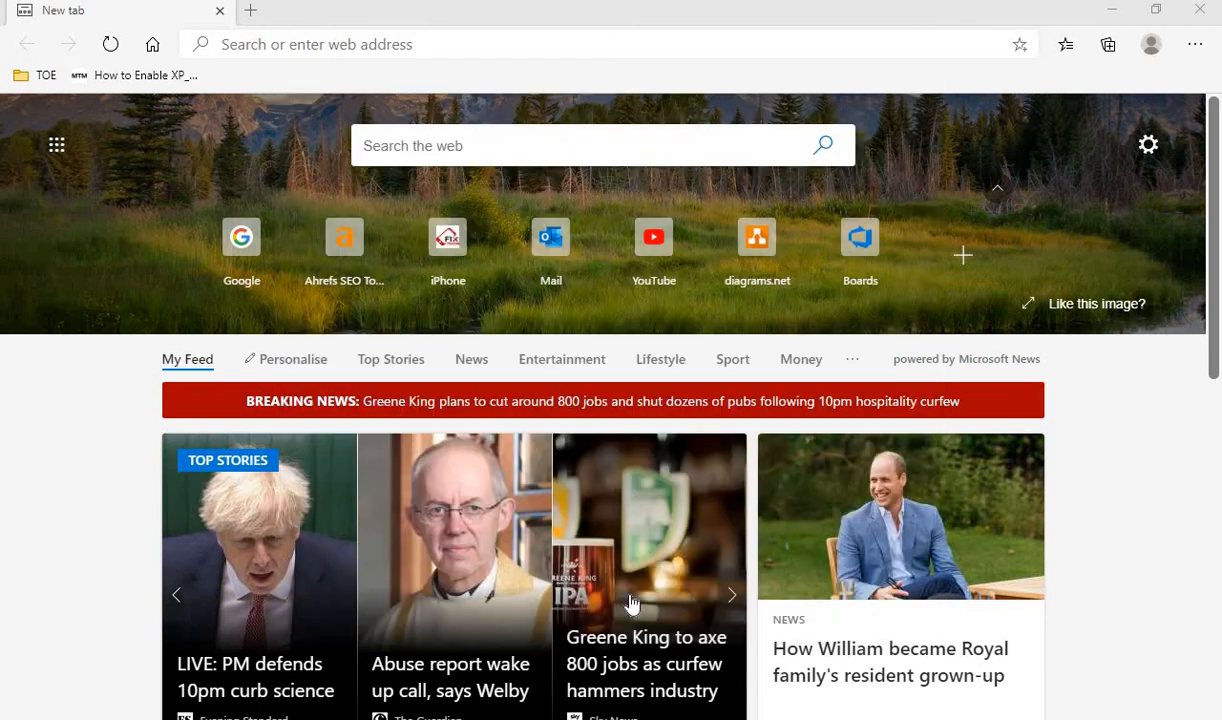